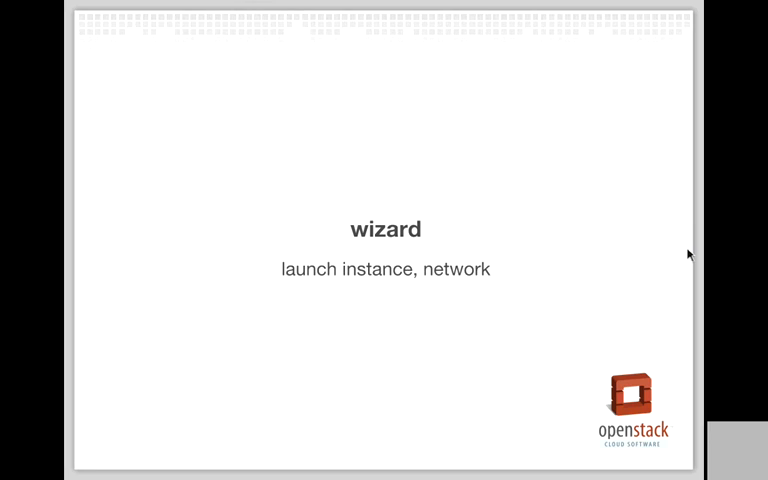
# Step: Advance the slideshow from the wizard slide through plugin support to the 'better theming' slide
pyautogui.press('right')
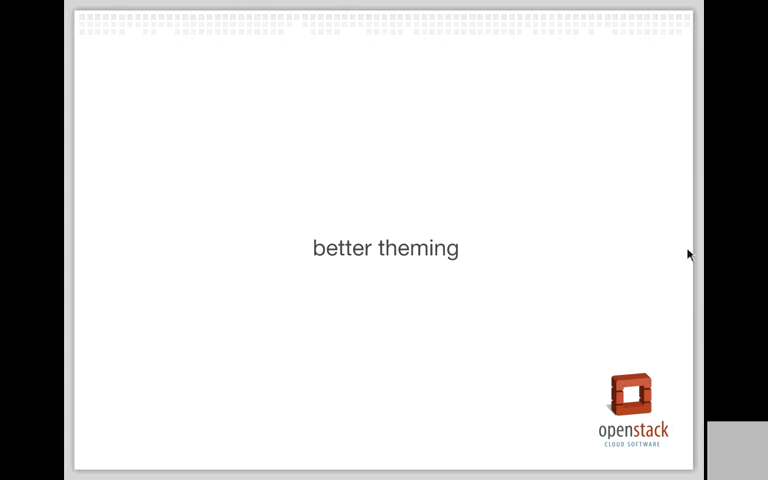